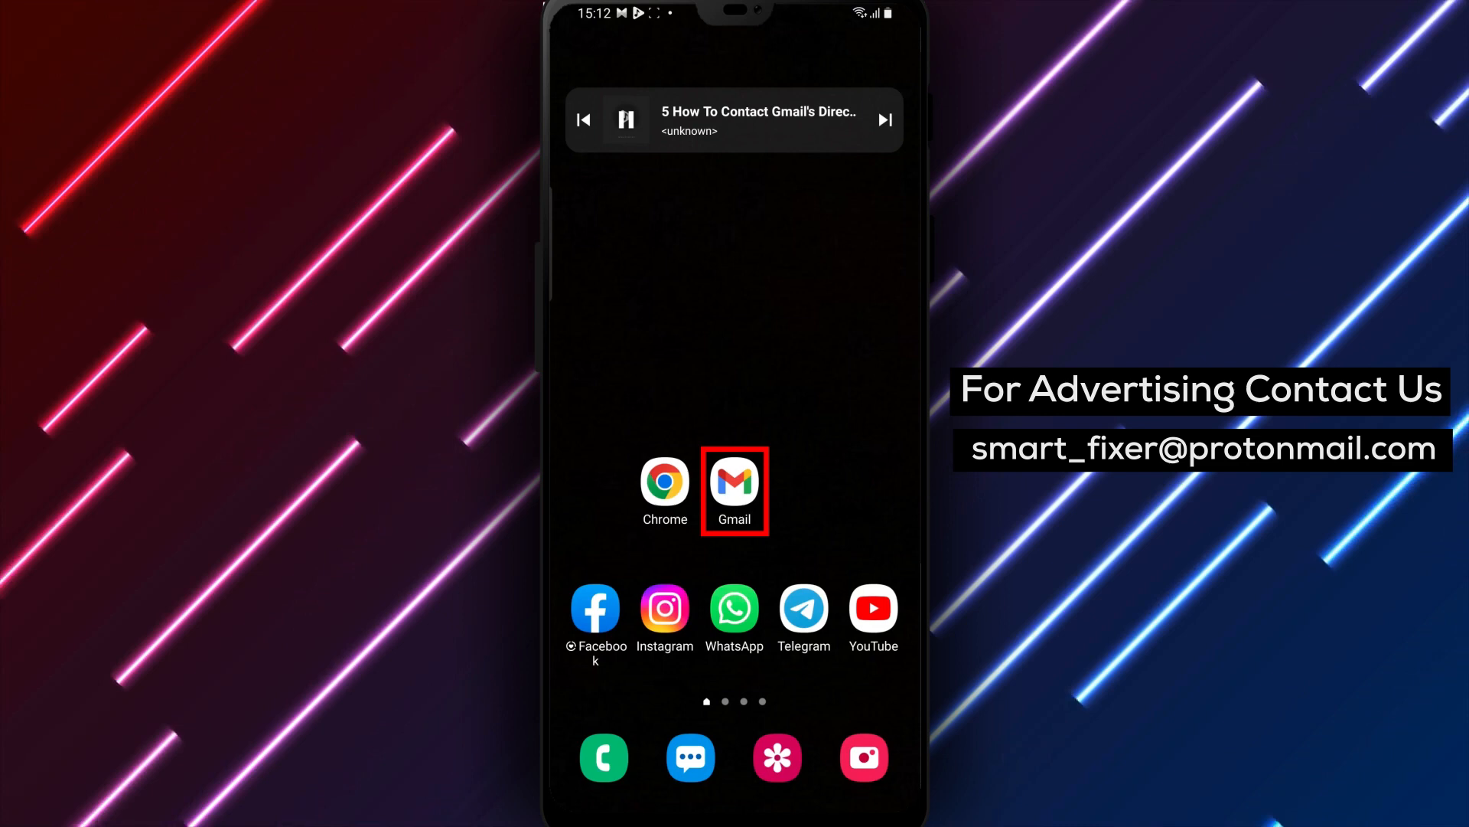
Step: Launch Gmail from the home screen so the Primary inbox appears
left_click(735, 482)
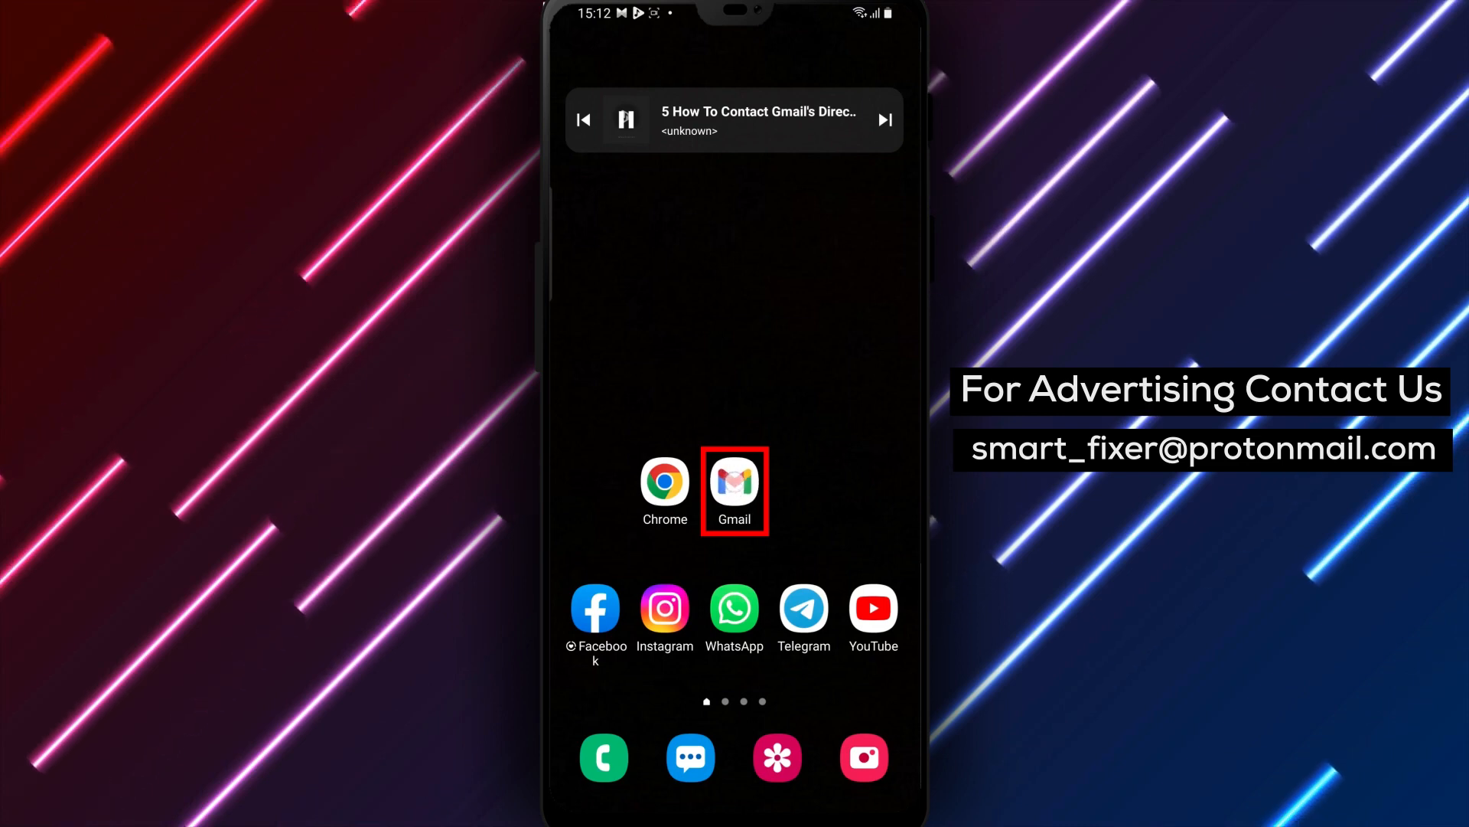
left_click(735, 482)
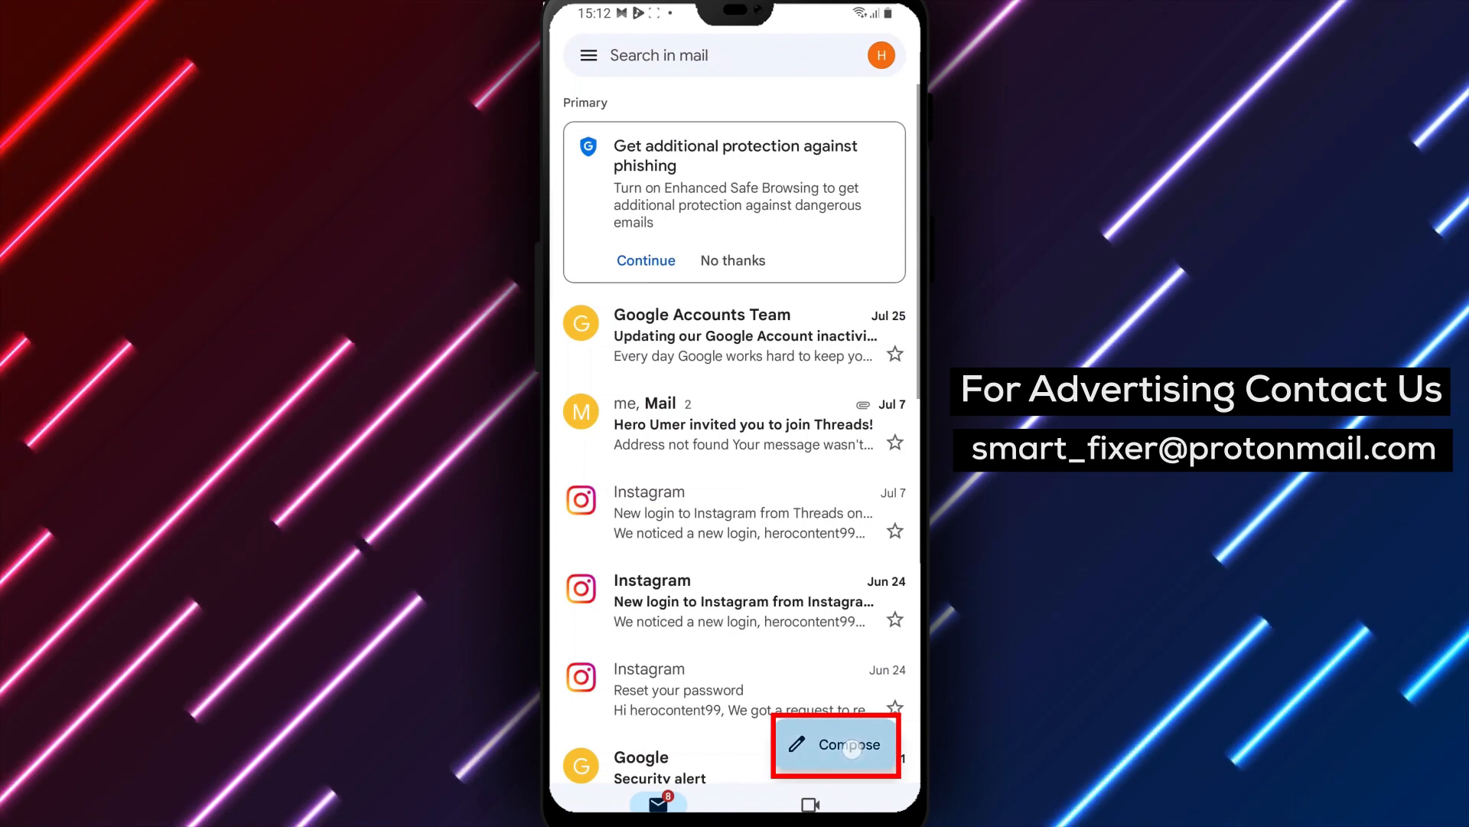
left_click(839, 744)
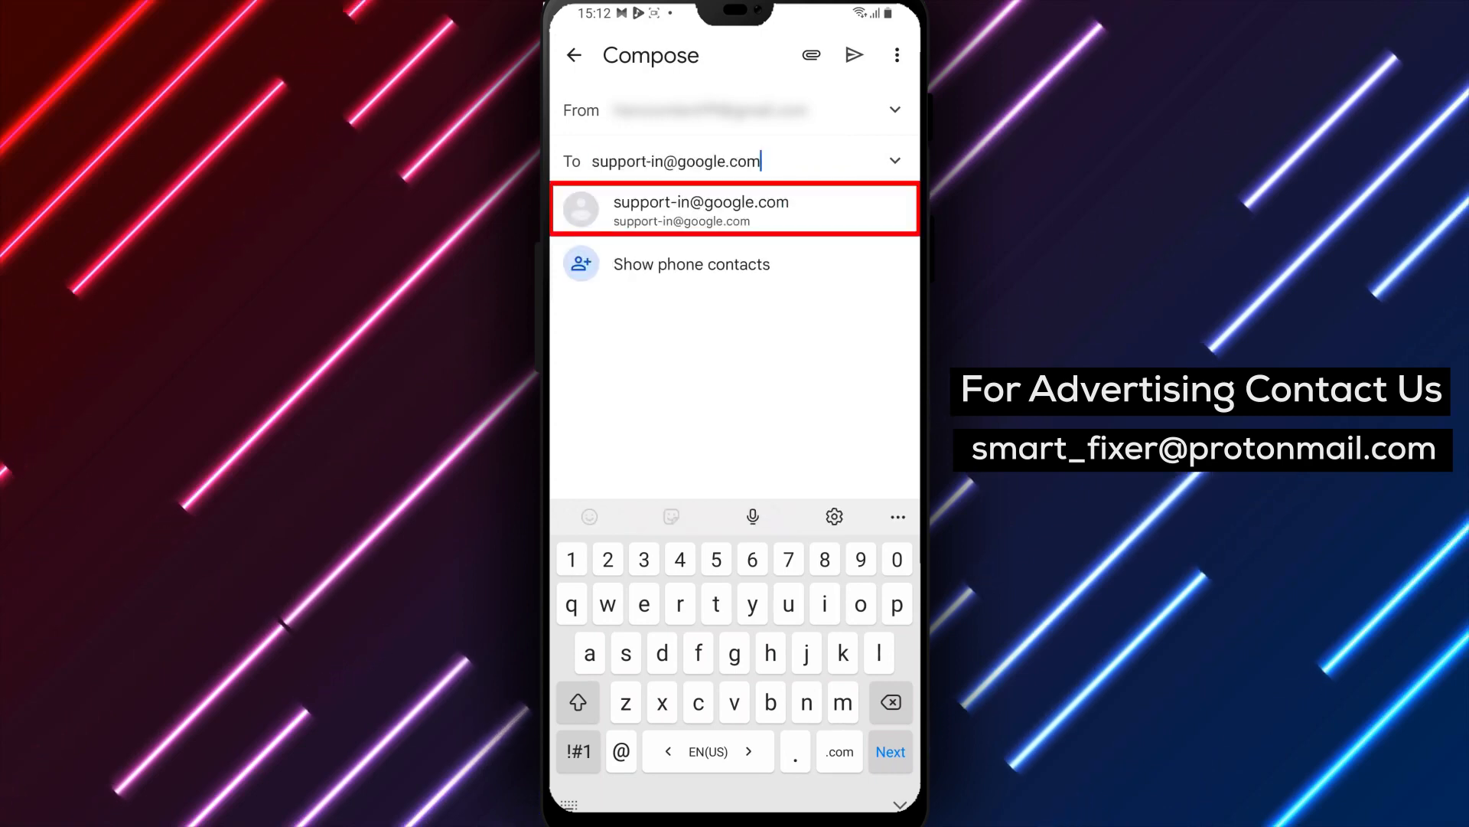
left_click(701, 210)
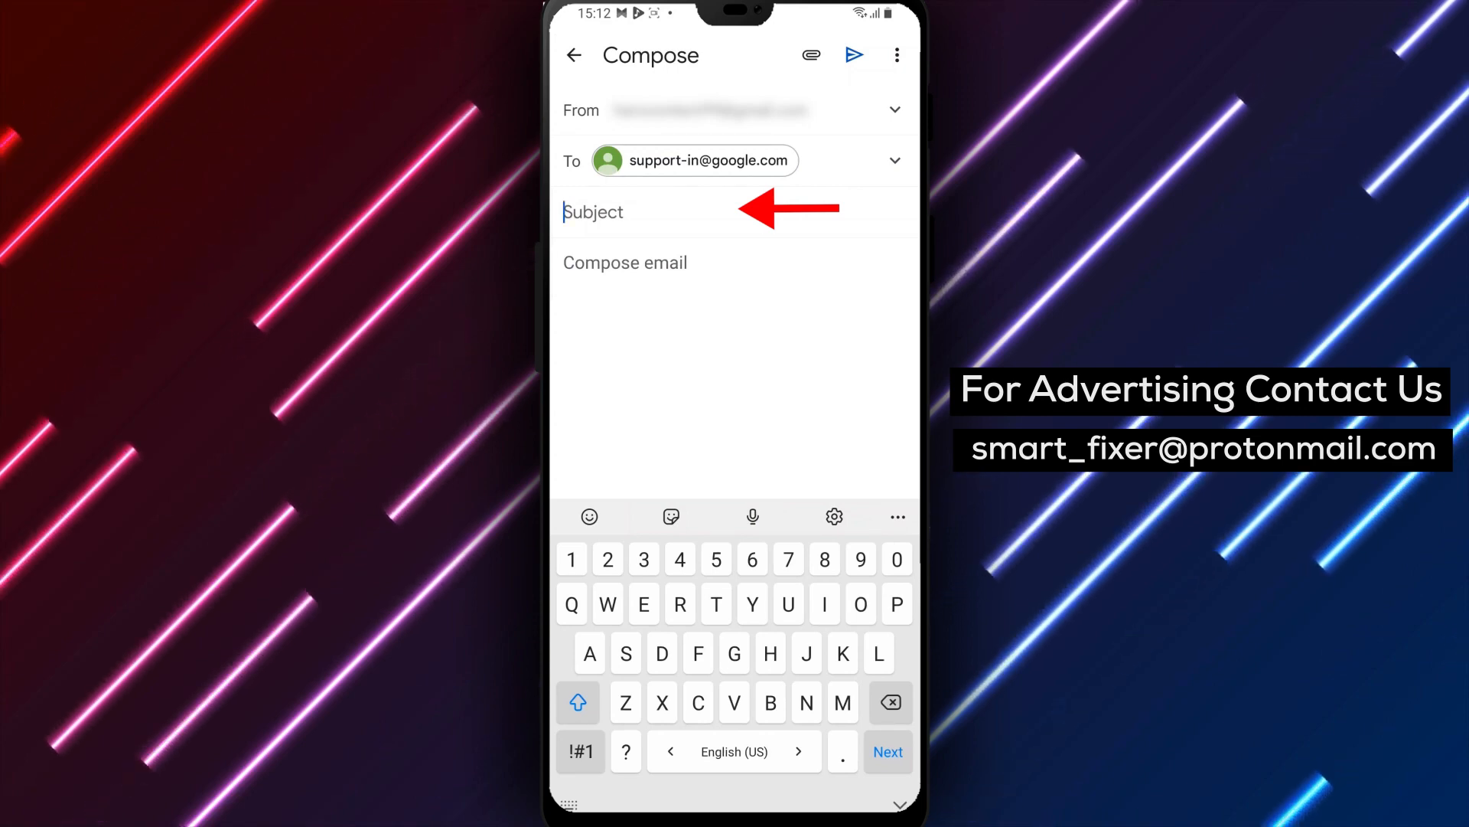
Step: Set the subject to 'Problem' and send the email, returning to the inbox
type("Pr")
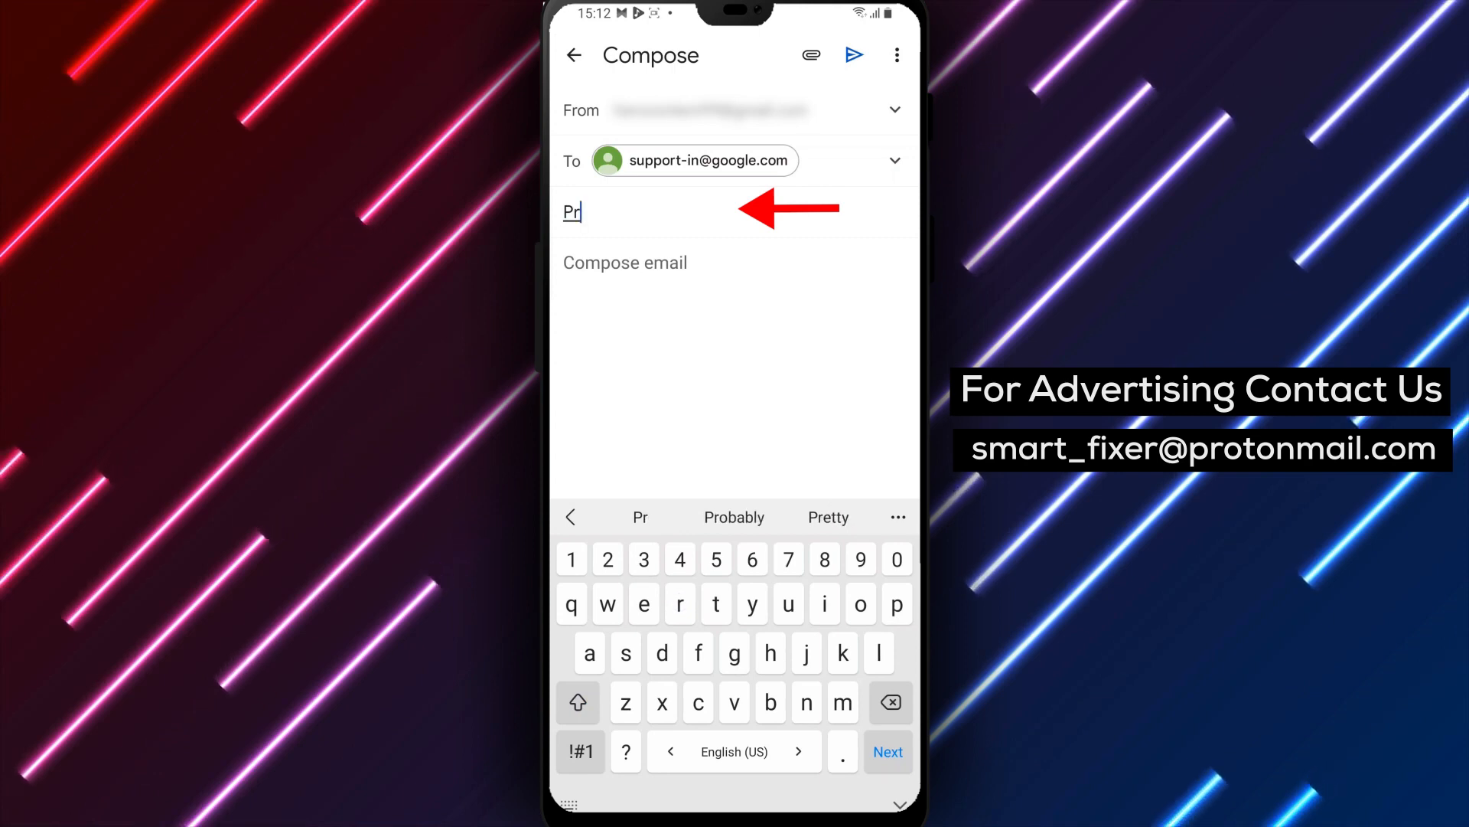
type("Problem")
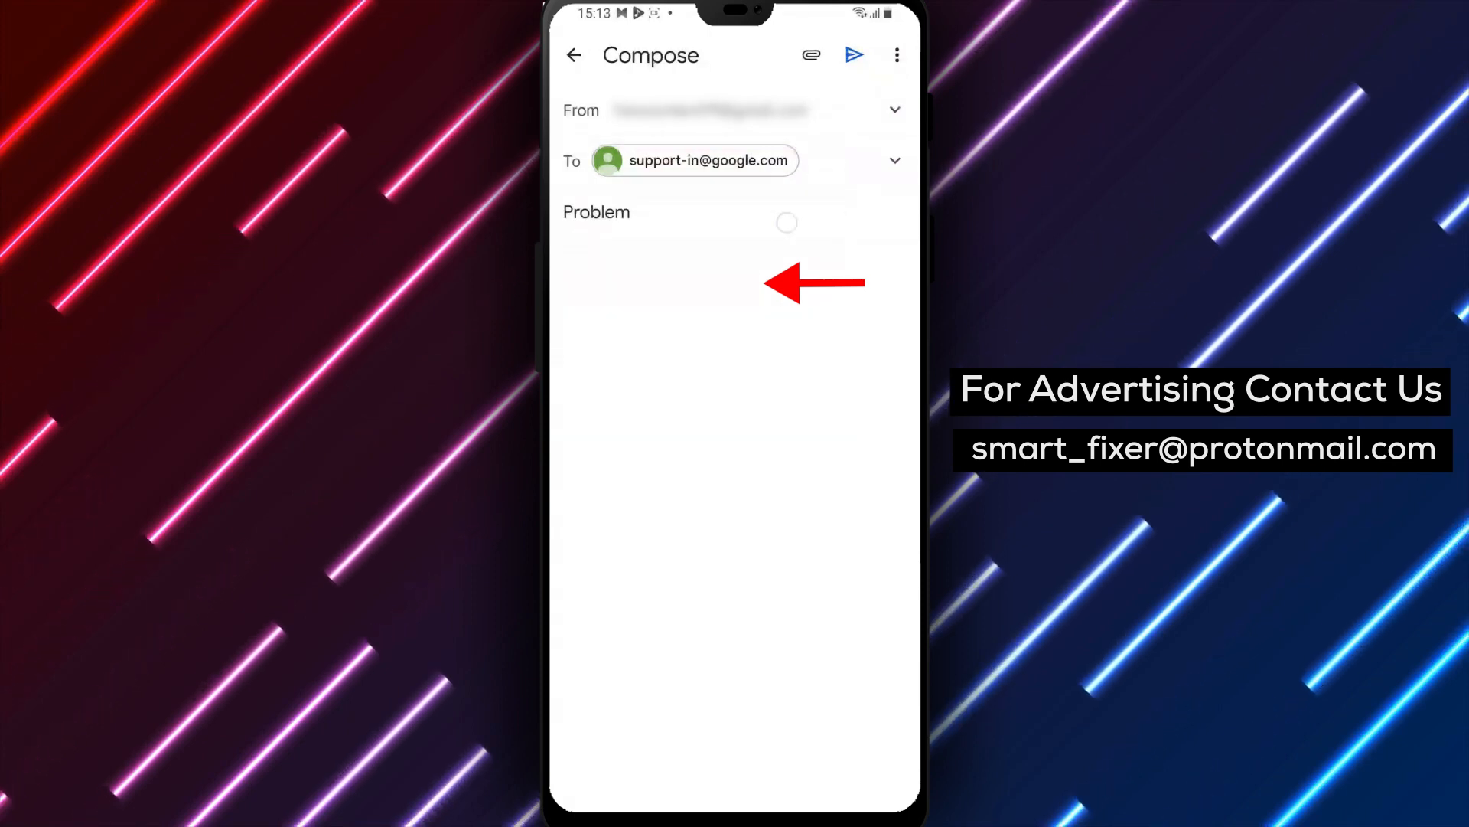
left_click(656, 263)
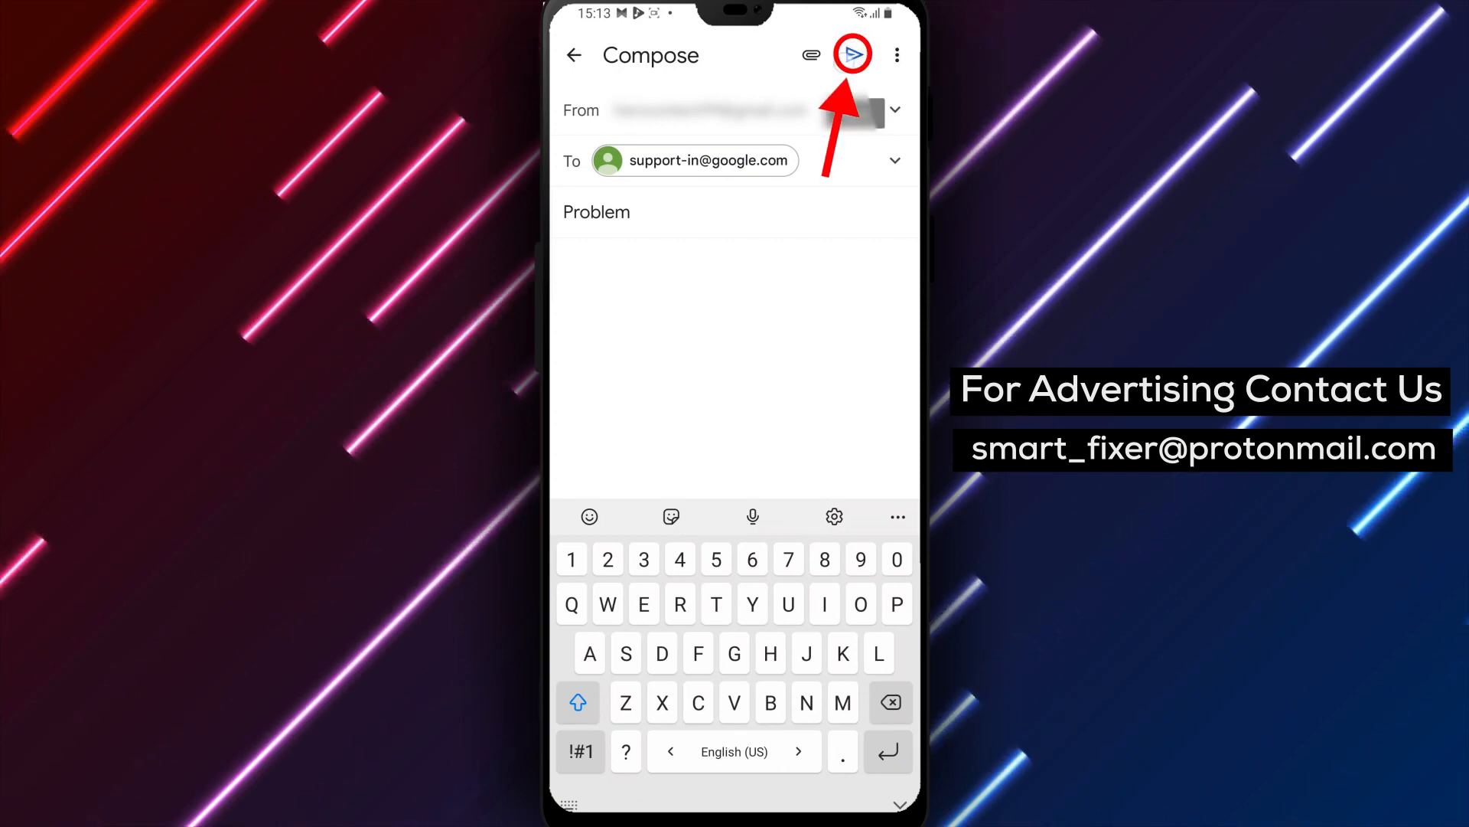
left_click(854, 55)
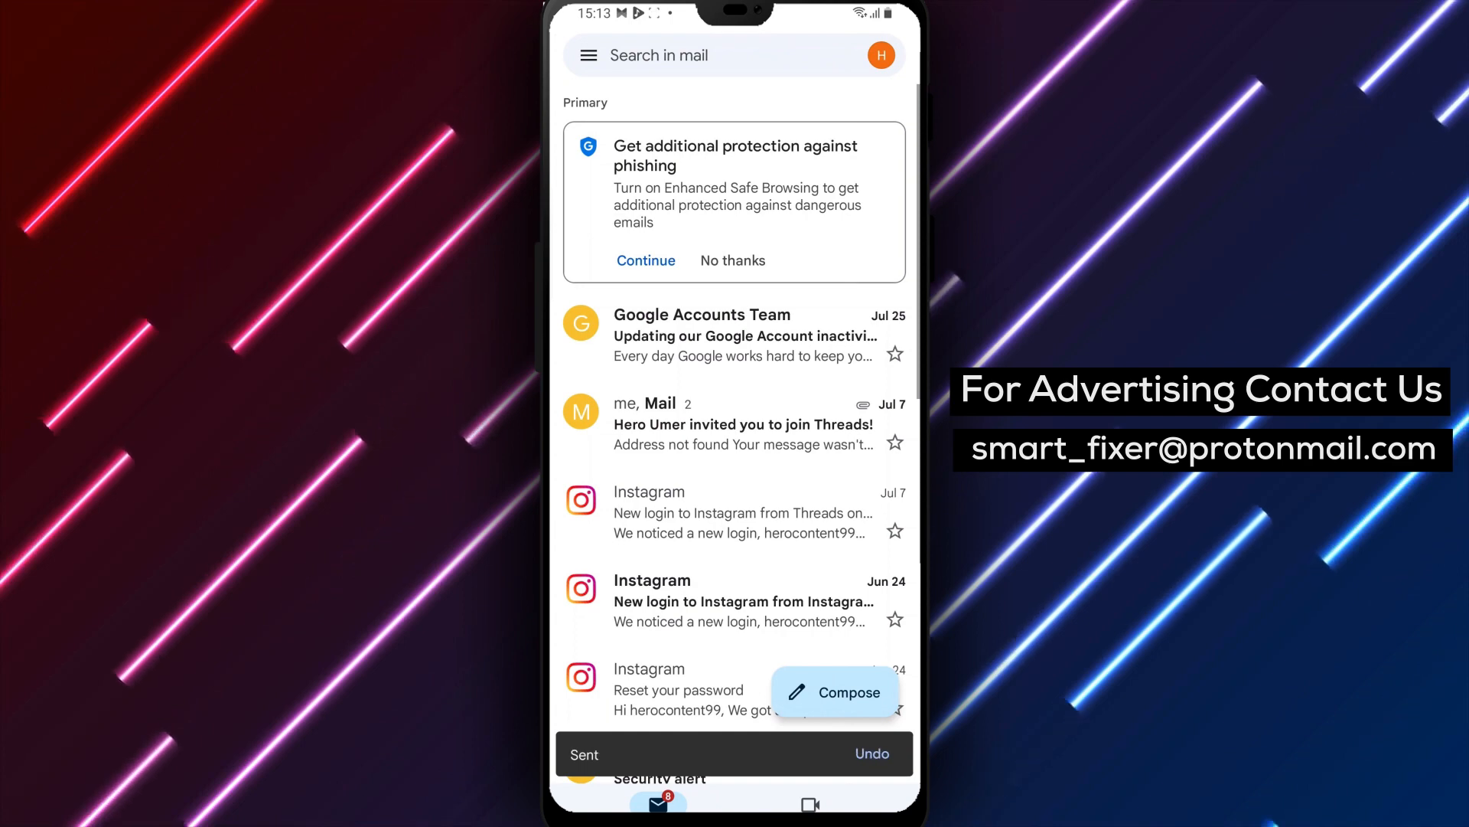